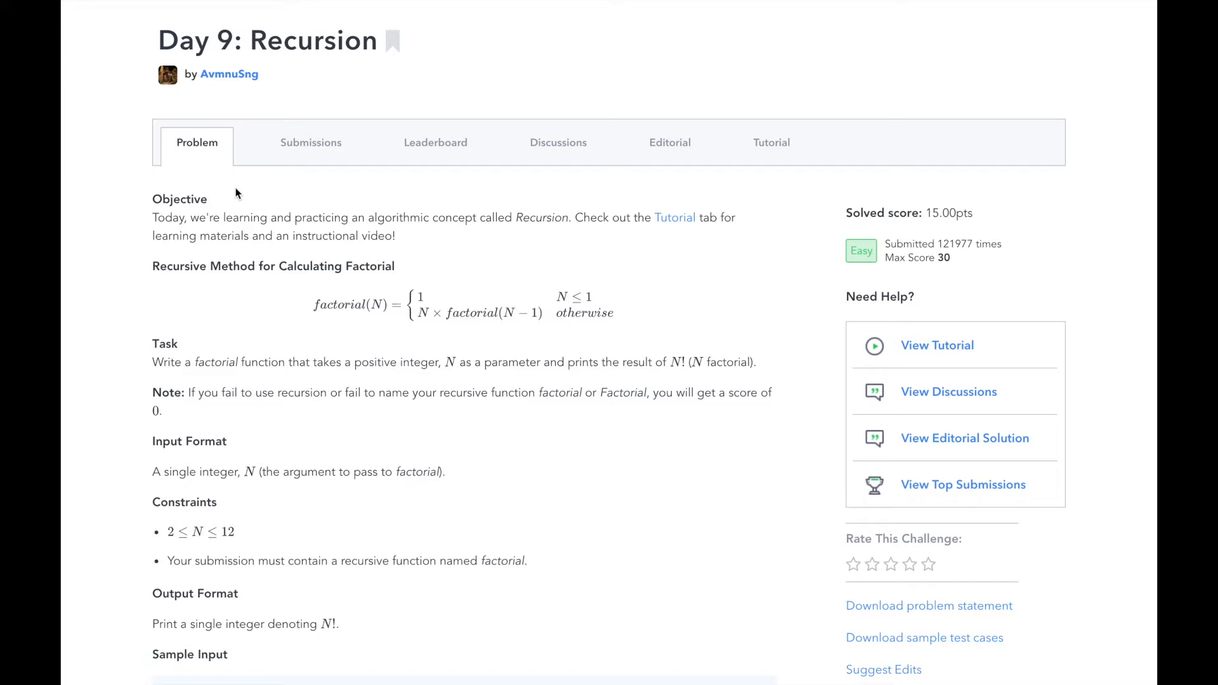
# Scroll to the code editor and add an 'if n <= 1: return 1' base case inside factorial(n).
pyautogui.scroll(-3)
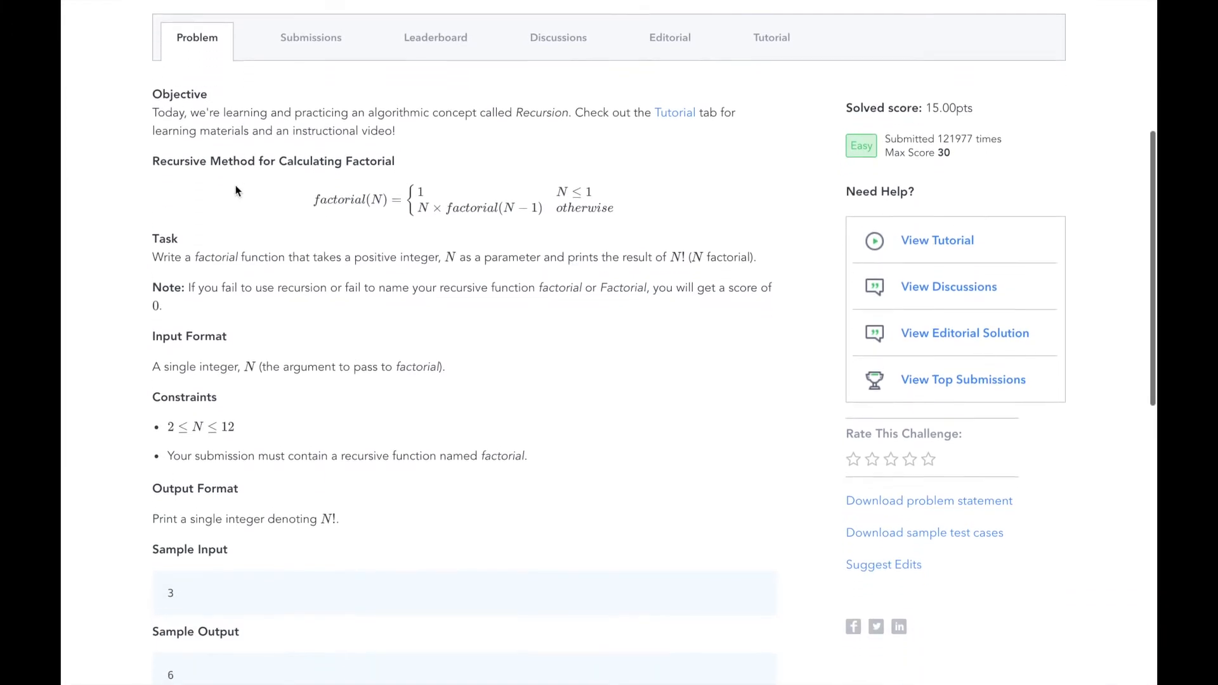
pyautogui.scroll(-3)
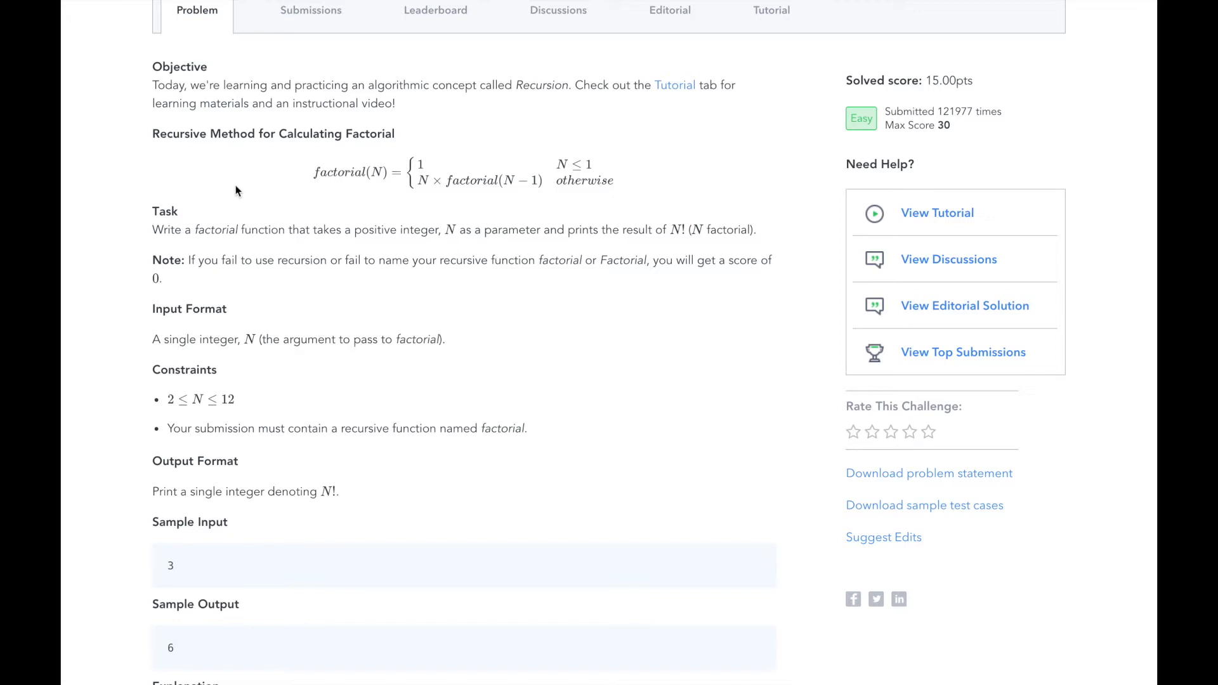
pyautogui.scroll(-3)
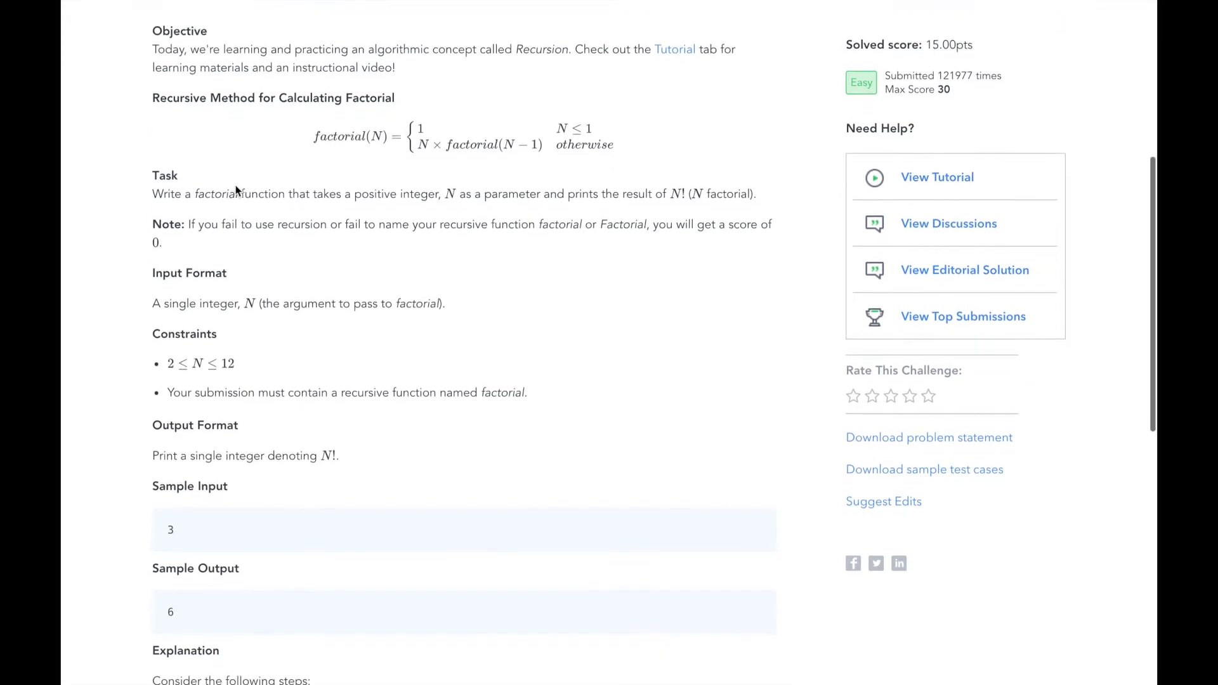
pyautogui.scroll(-3)
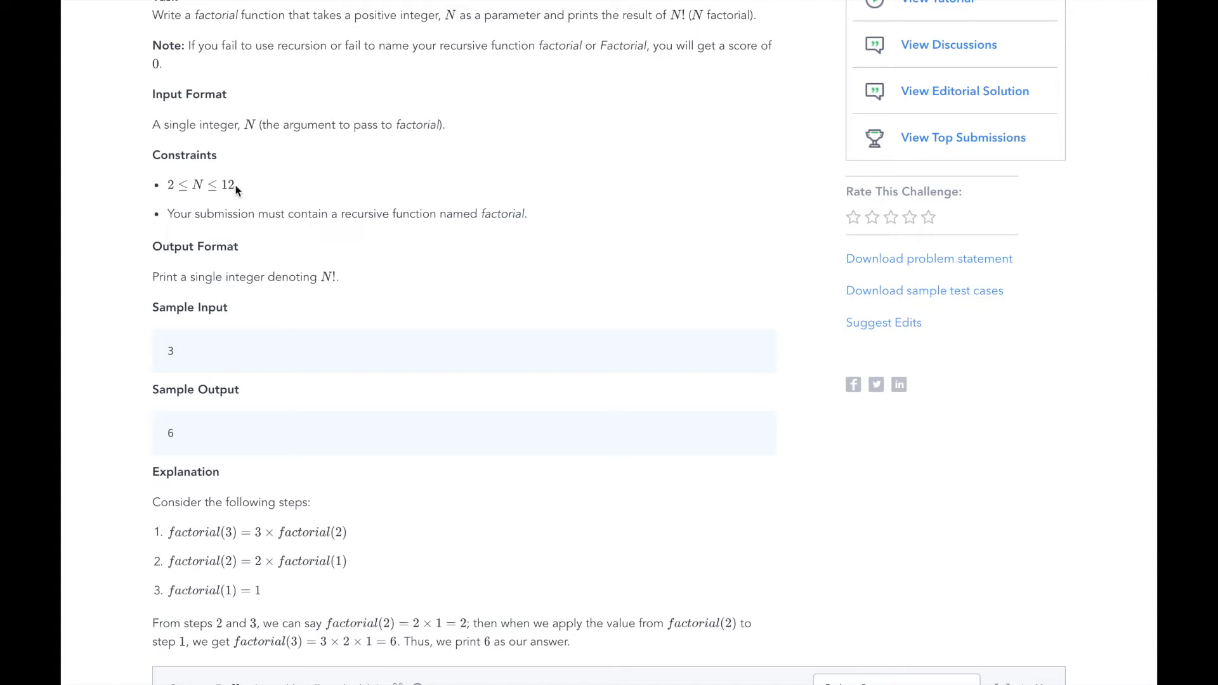
pyautogui.scroll(-3)
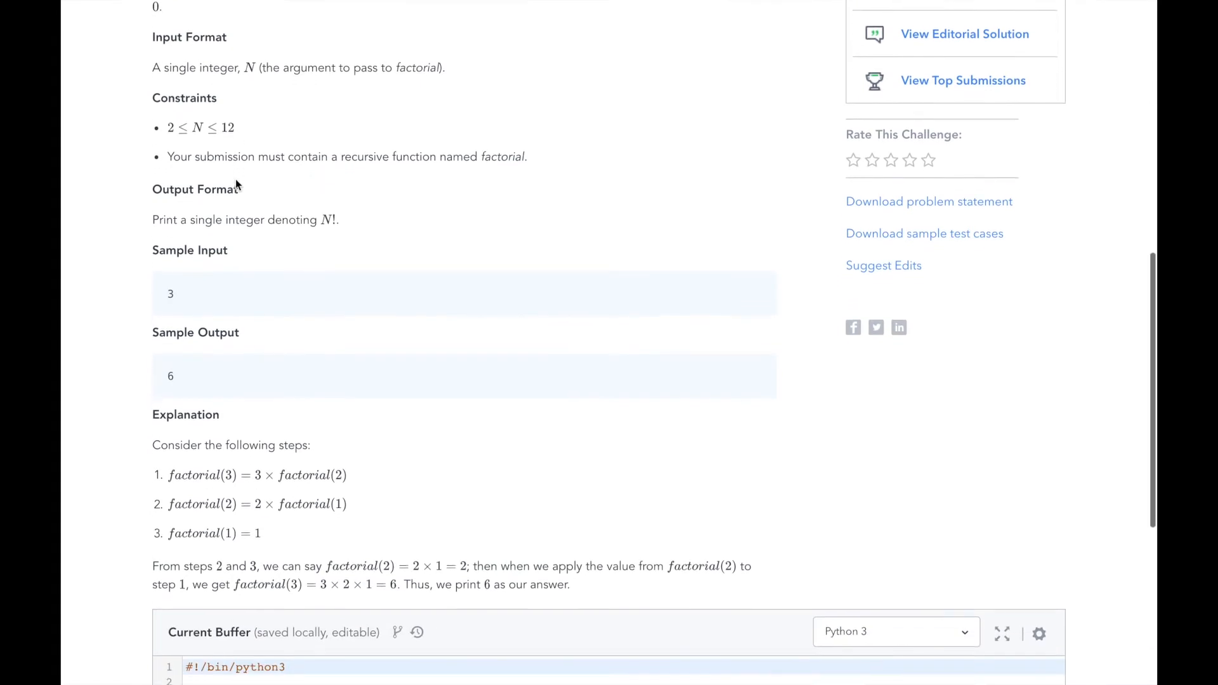
pyautogui.scroll(-3)
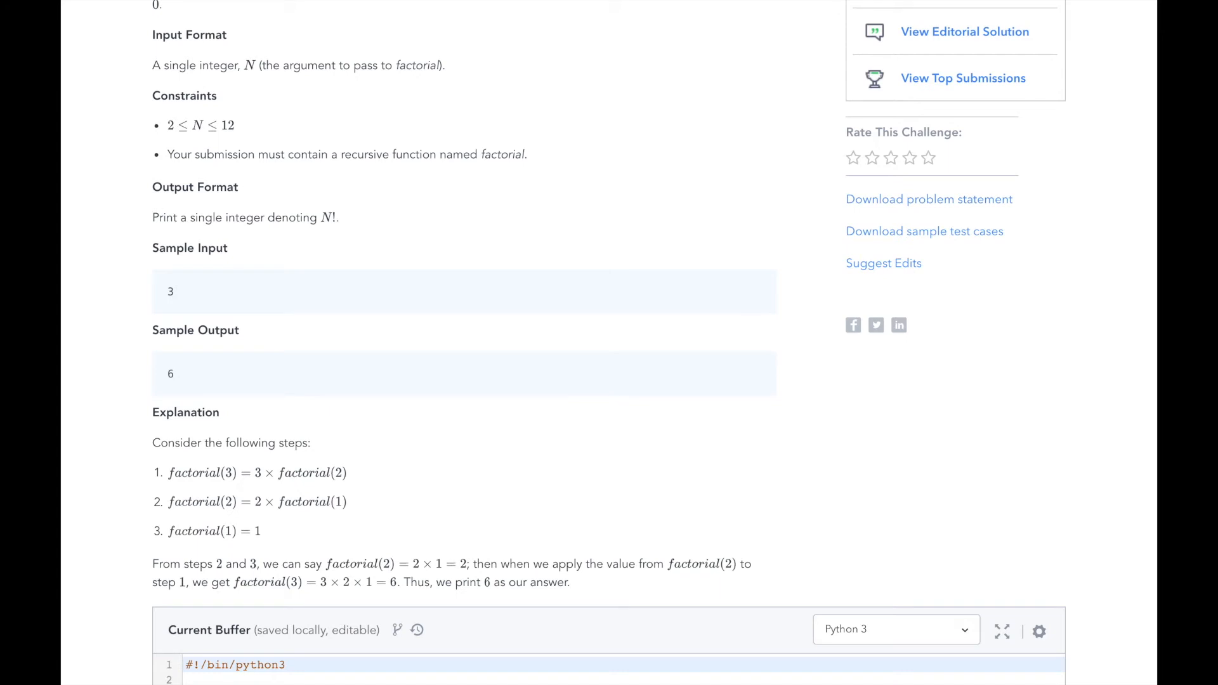
pyautogui.moveTo(606, 506)
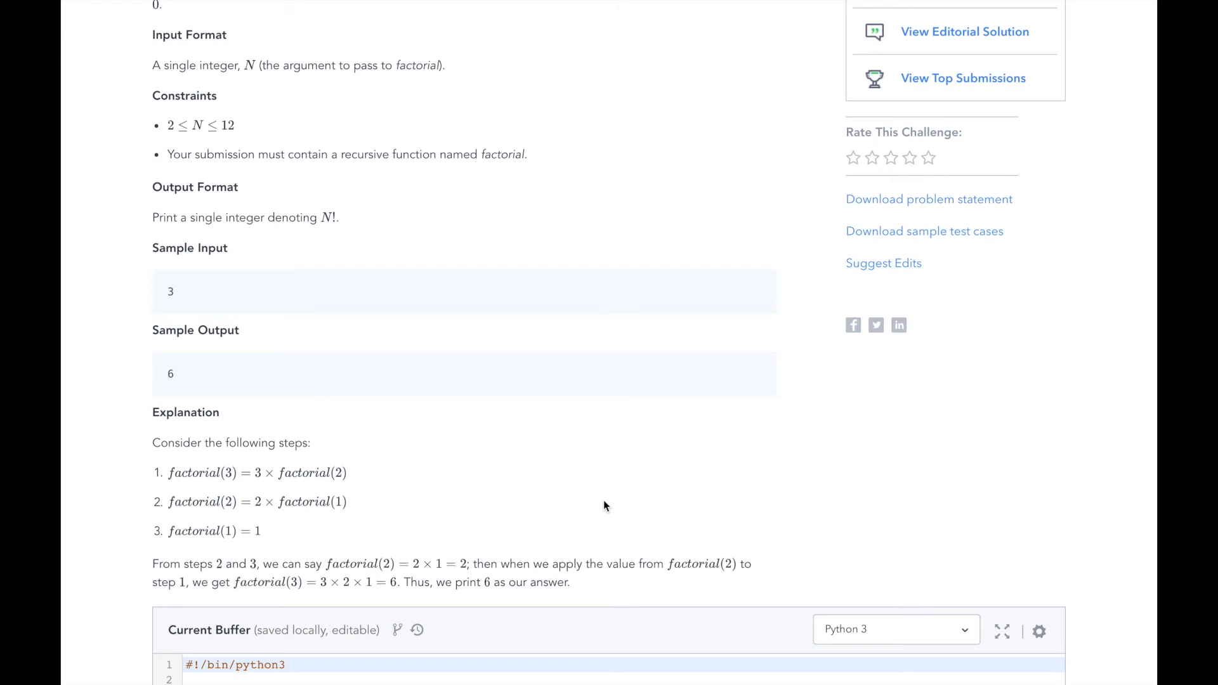
pyautogui.scroll(-3)
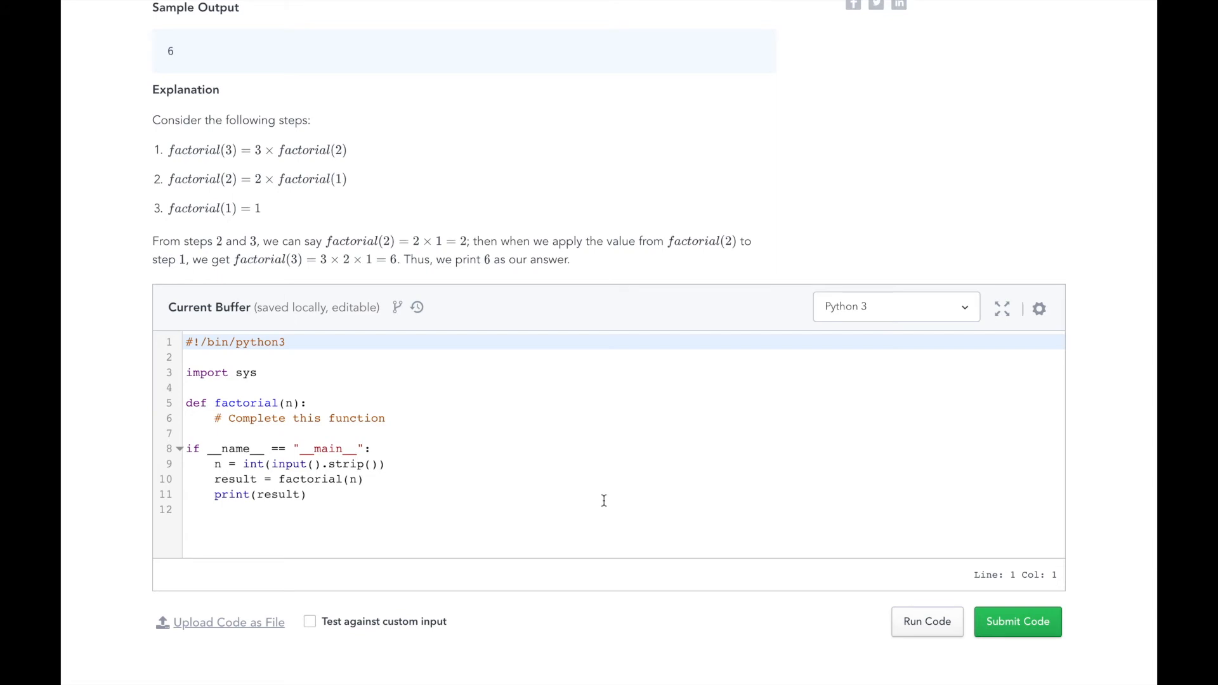
pyautogui.moveTo(499, 420)
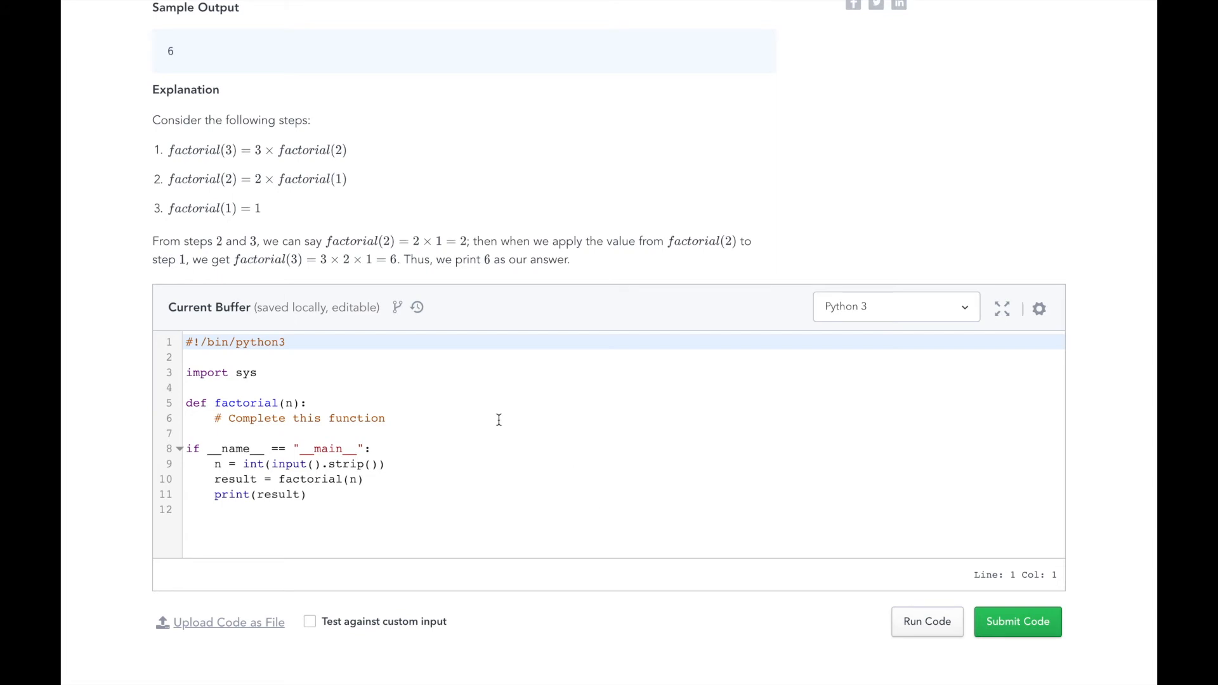
pyautogui.click(384, 418)
pyautogui.write('if n <= 1:')
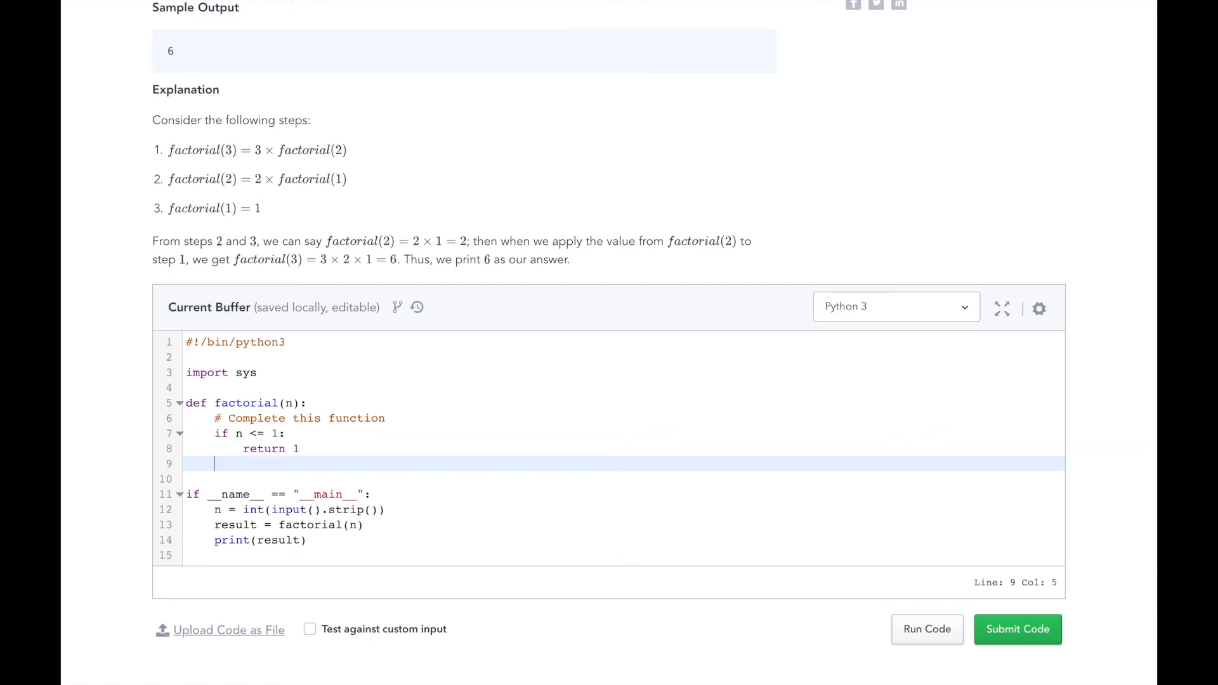
# Add the recursive branch 'else: return n * factorial(n-1)' to factorial.
pyautogui.write('else:')
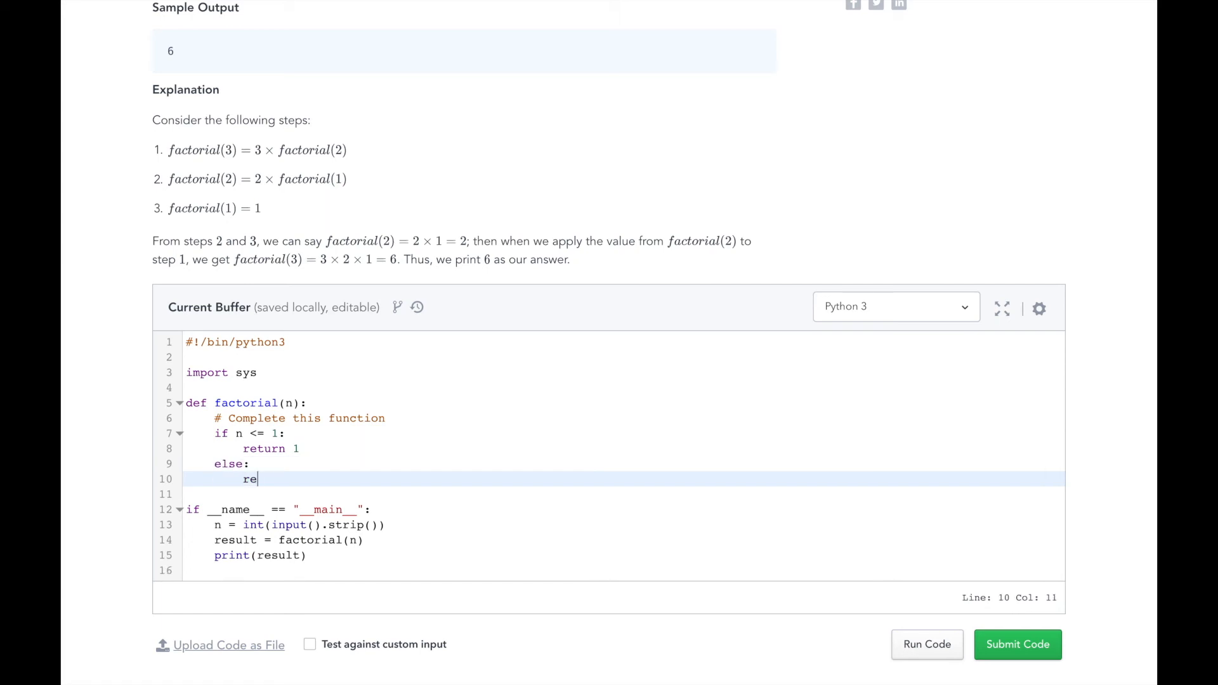
pyautogui.write('turn n * fac')
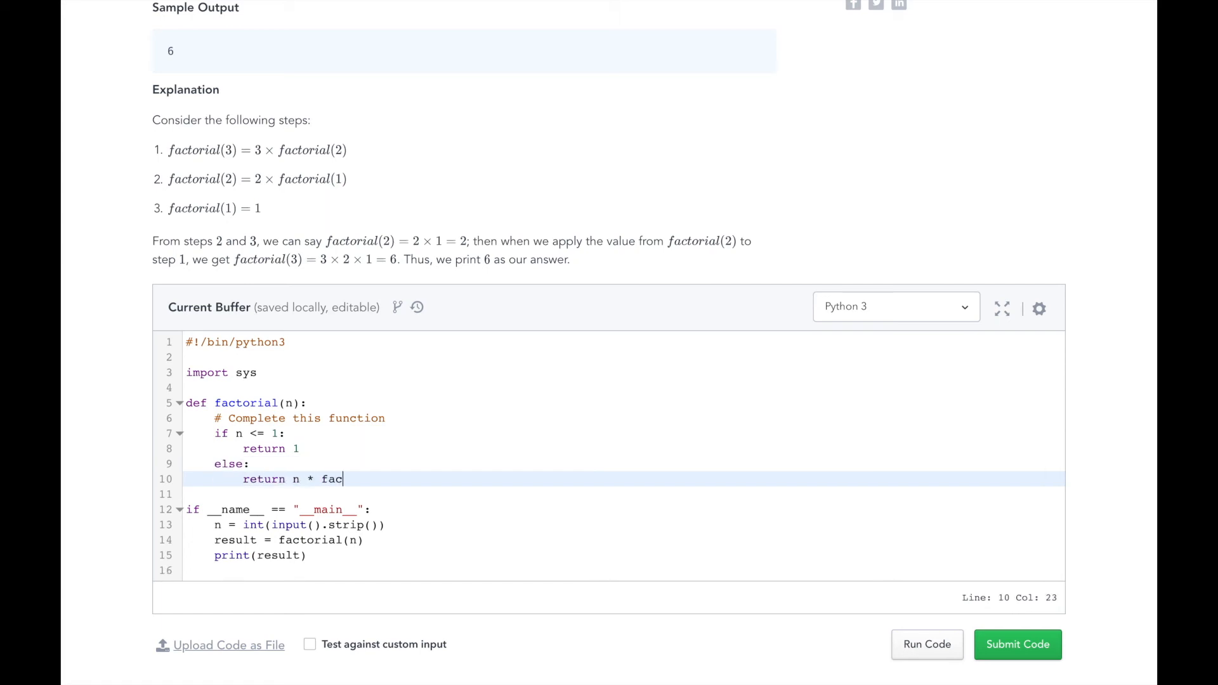
pyautogui.write('torial(n-1)')
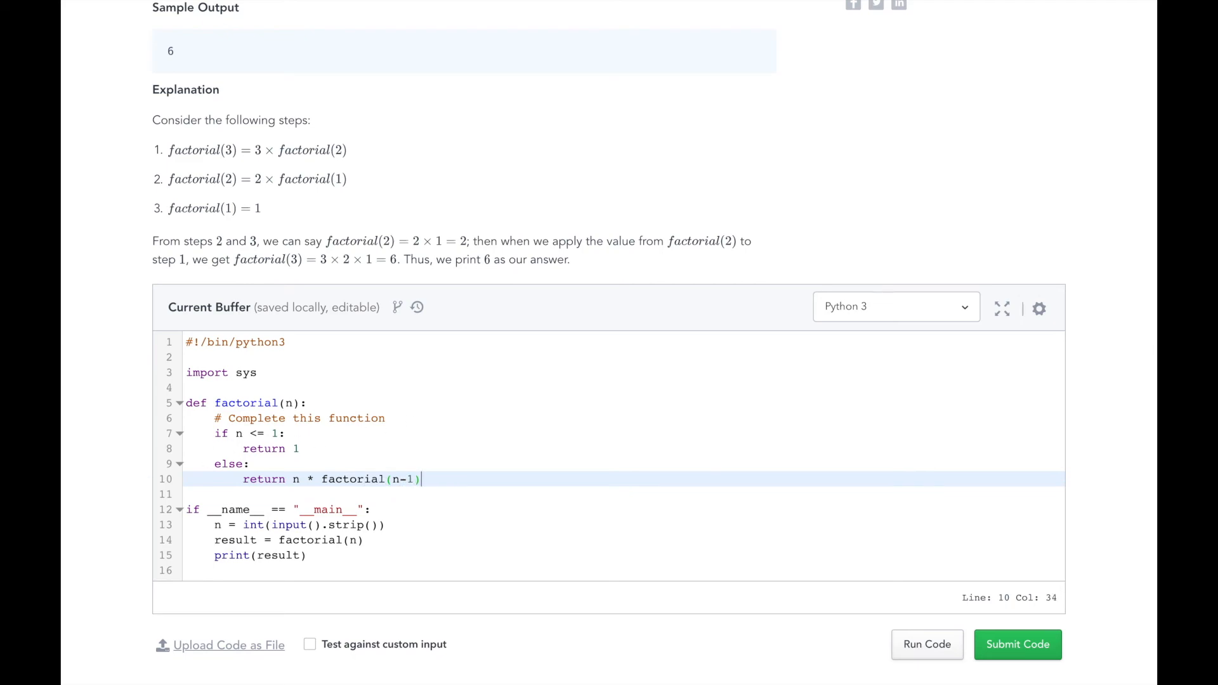
# Run the solution on the sample input, then submit it against all test cases.
pyautogui.scroll(-3)
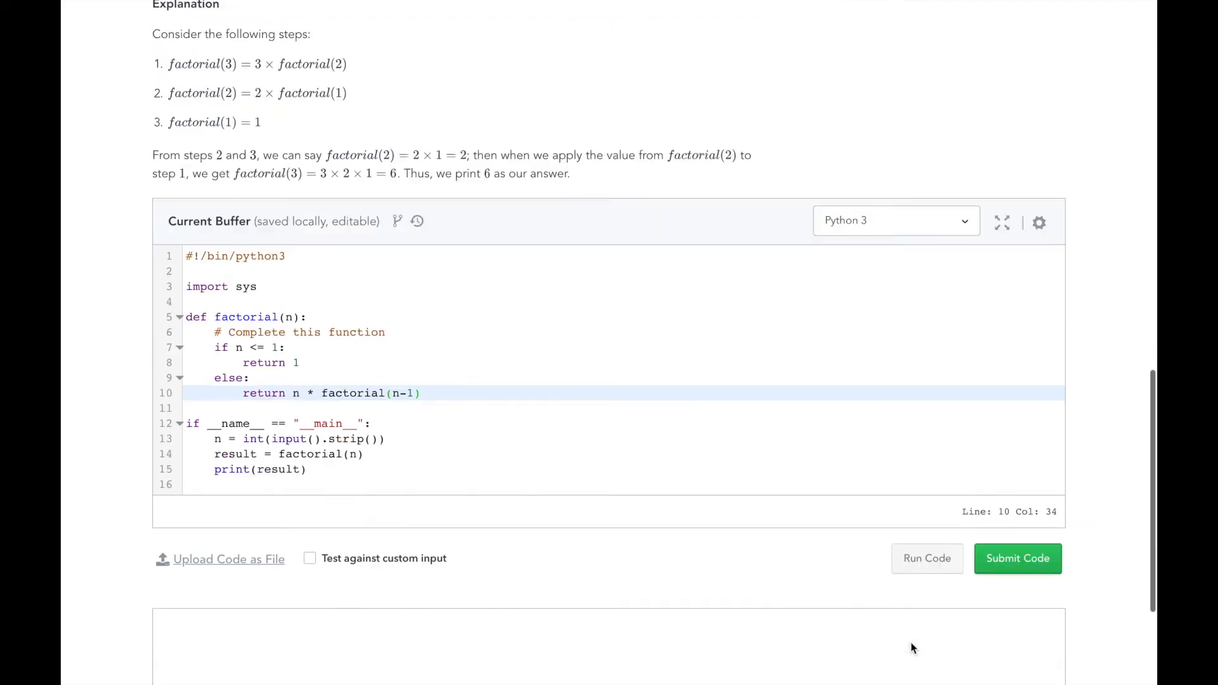
pyautogui.click(926, 557)
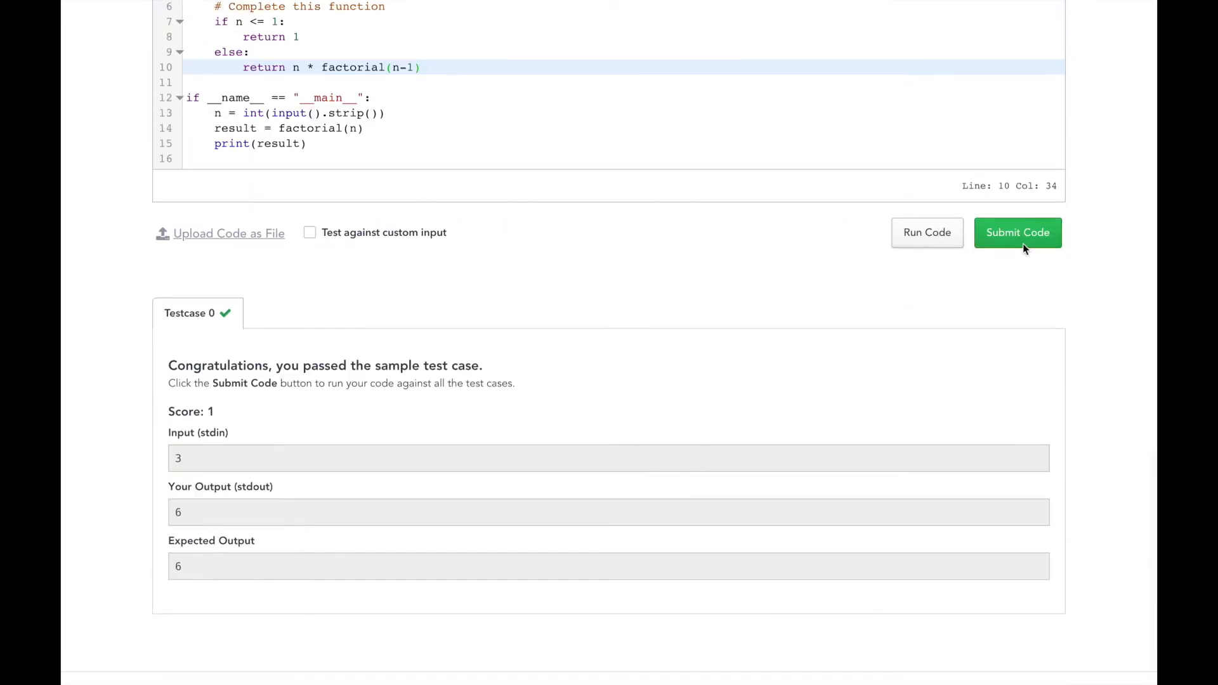
pyautogui.click(1017, 232)
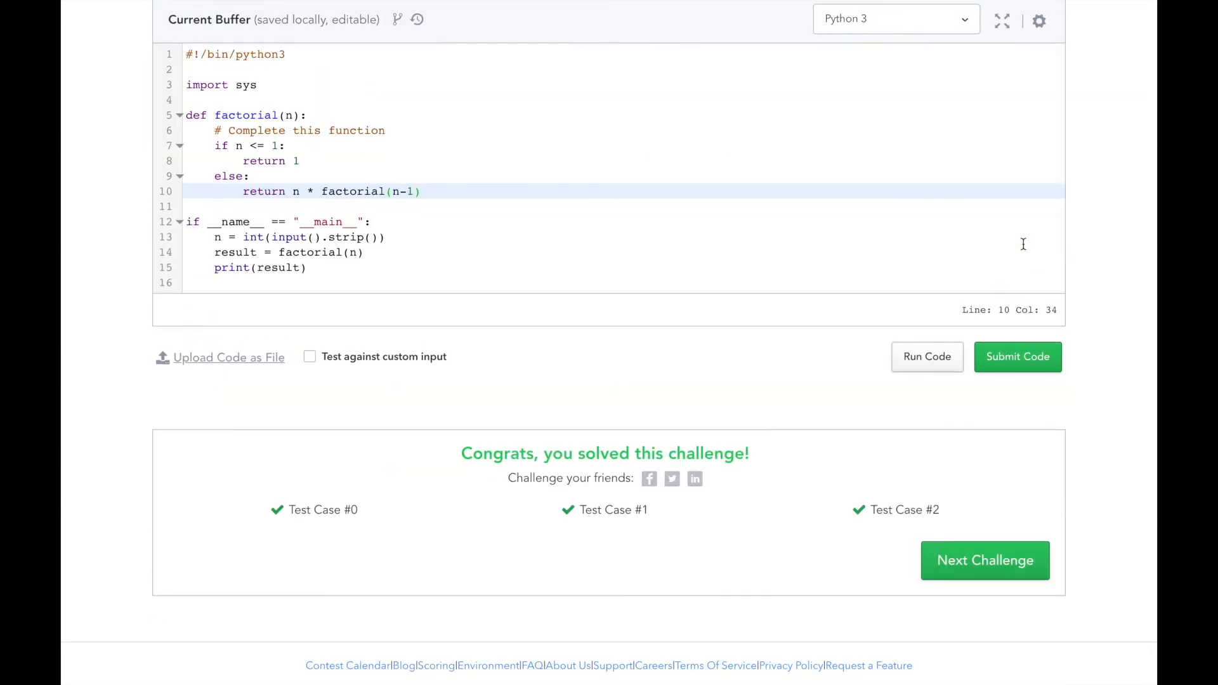